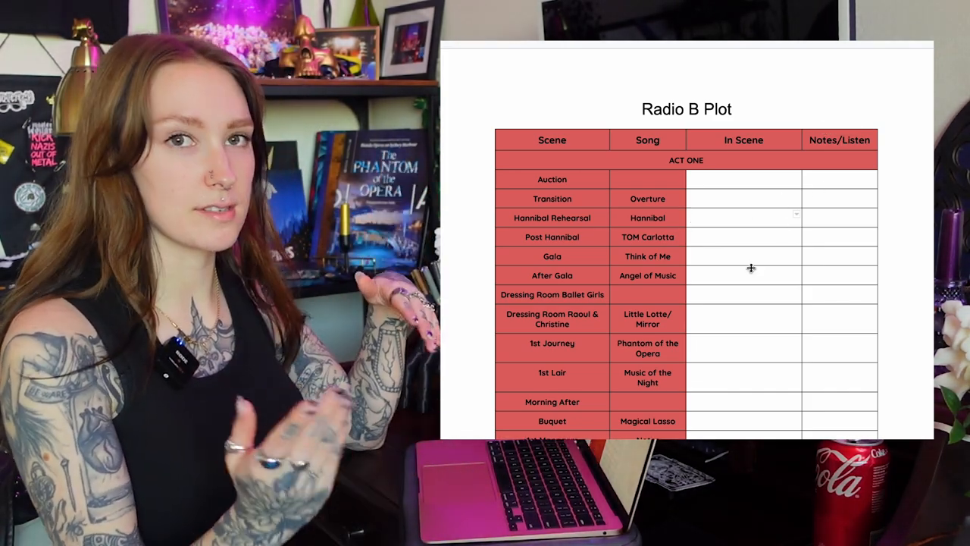
Step: Enter Carlotta, Piangi, Reyer, Levfre, Managers and Ensemble in the Hannibal Rehearsal In Scene cell
{"action": "scroll", "scroll_direction": "up", "scroll_amount": 3}
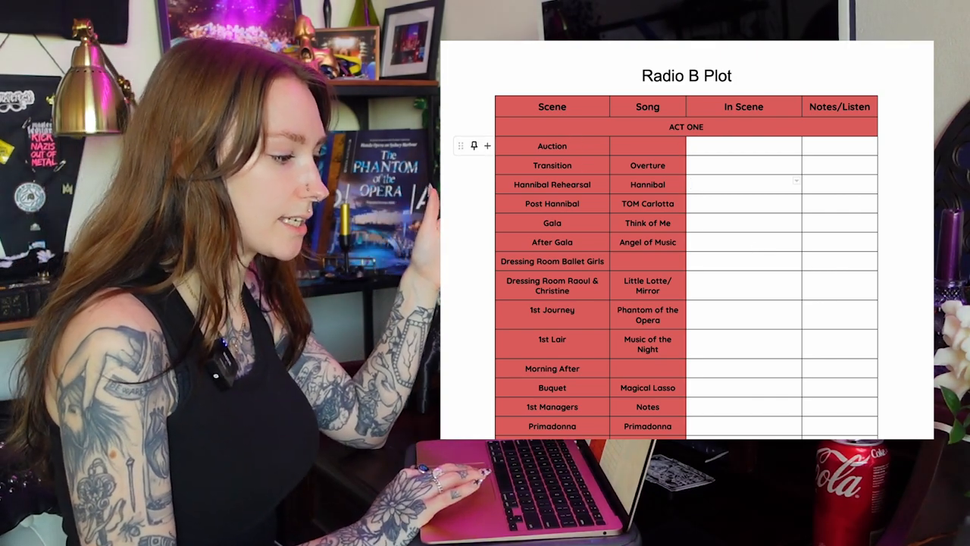
{"action": "scroll", "scroll_direction": "down", "scroll_amount": 3}
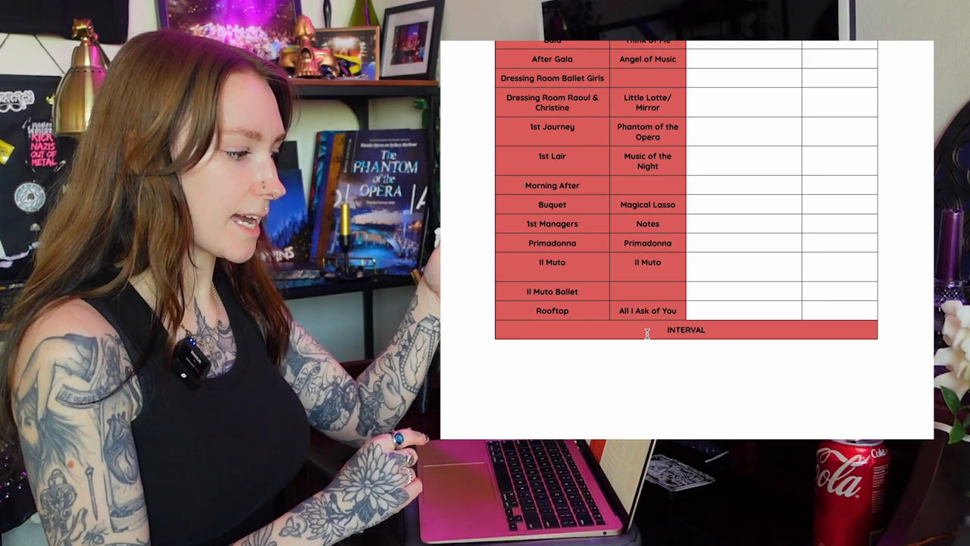
{"action": "scroll", "scroll_direction": "up", "scroll_amount": 3}
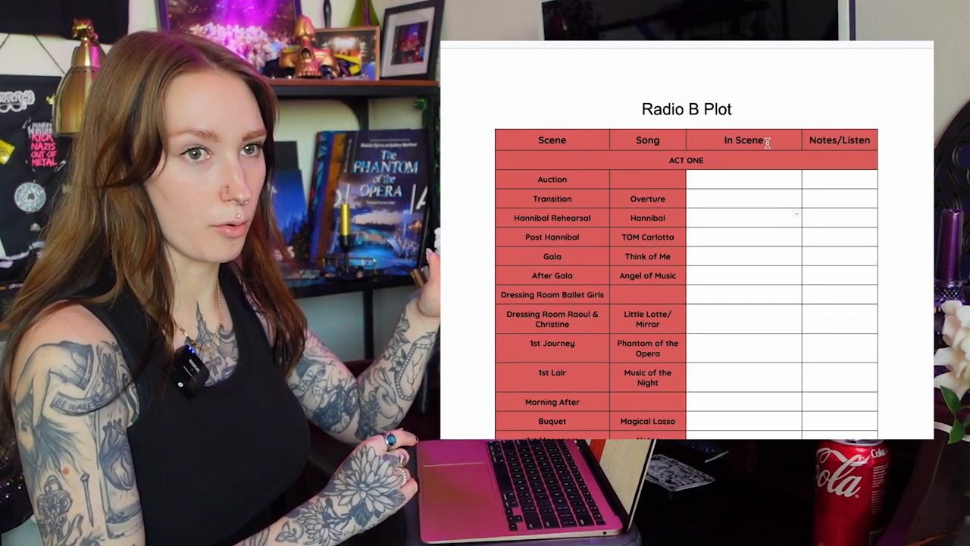
{"action": "scroll", "scroll_direction": "down", "scroll_amount": 3}
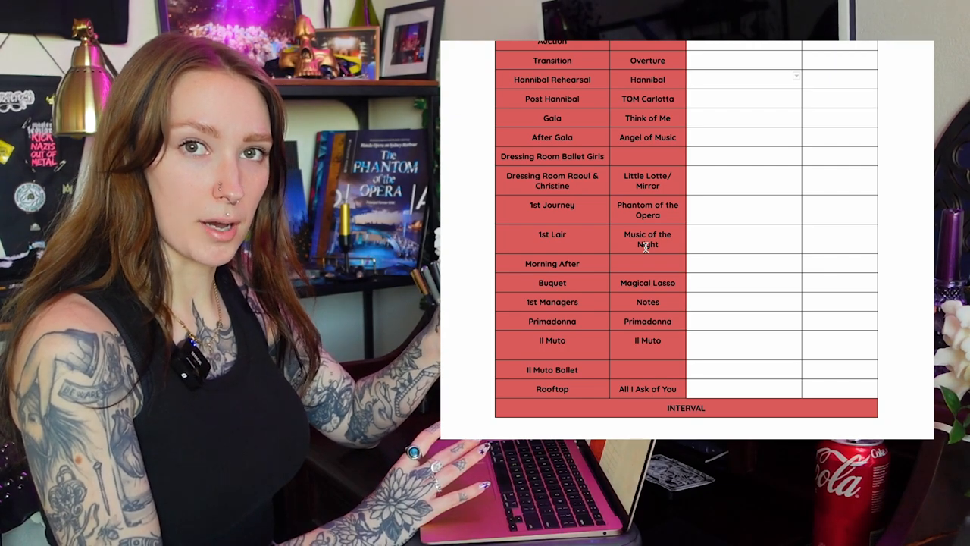
{"action": "scroll", "scroll_direction": "up", "scroll_amount": 3}
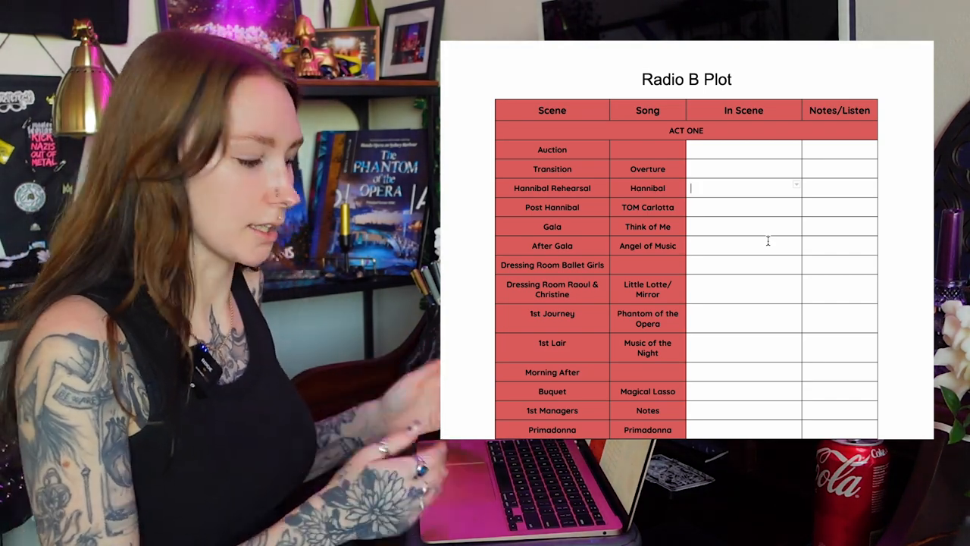
{"action": "scroll", "scroll_direction": "down", "scroll_amount": 3}
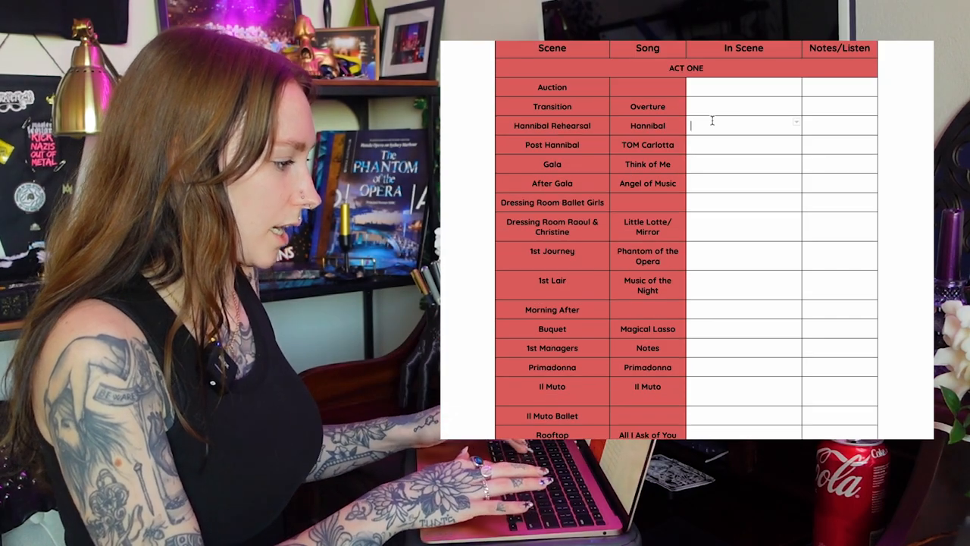
{"action": "type", "text": "Ca"}
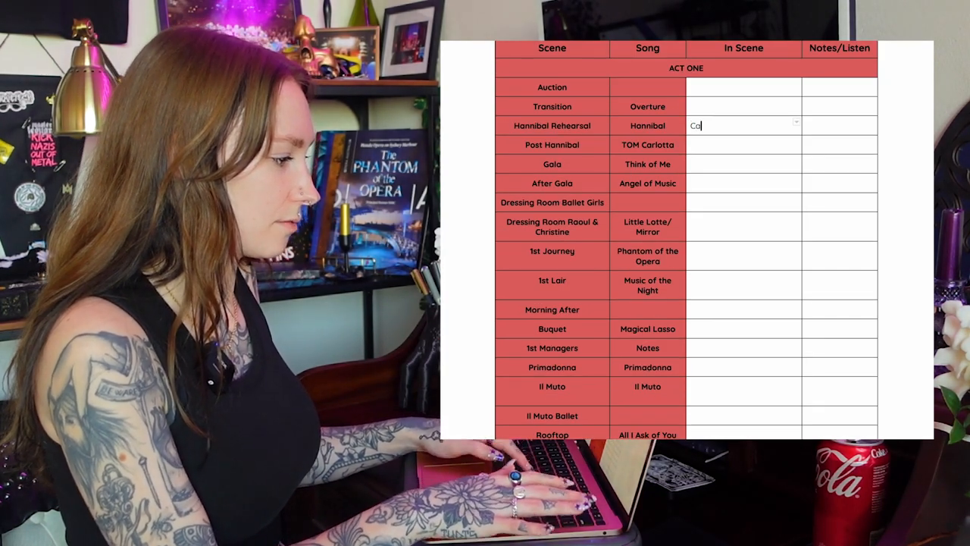
{"action": "type", "text": "rlotta, Piangi, Reyer, Levfre, Managers"}
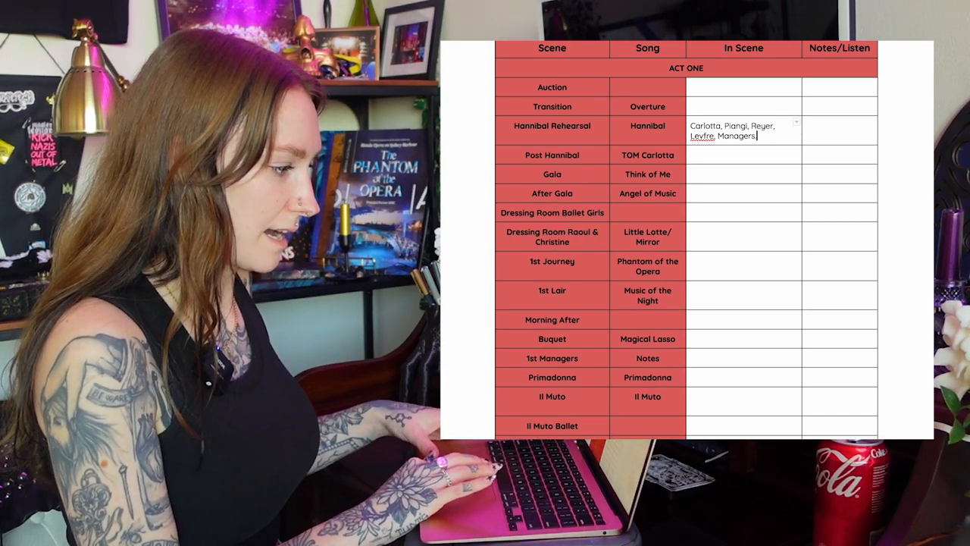
{"action": "type", "text": "Ensem"}
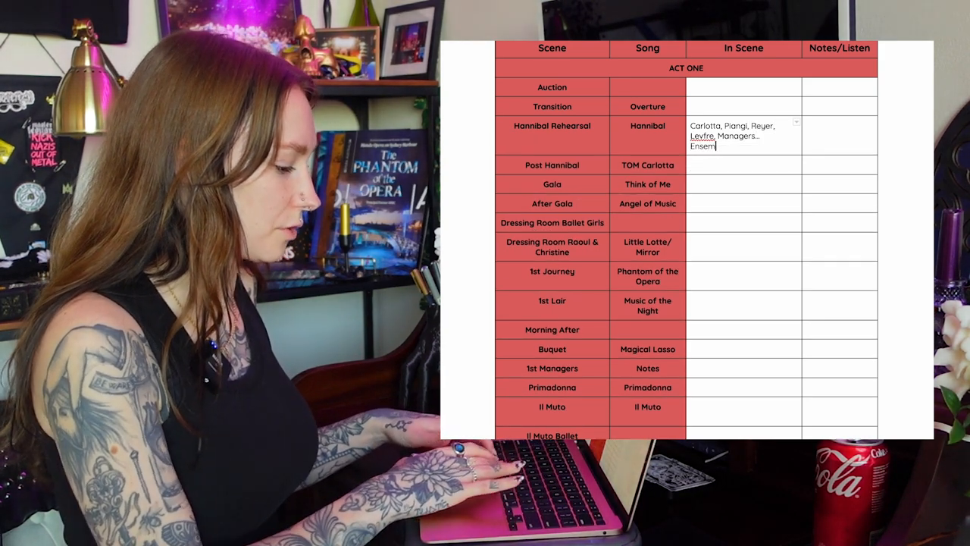
{"action": "type", "text": "ble"}
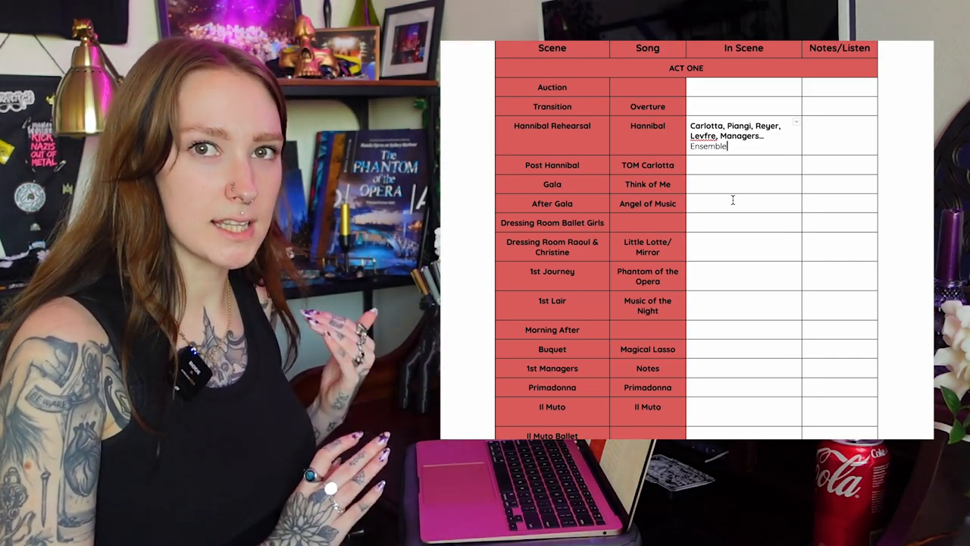
{"action": "left_click", "coordinate": [838, 126]}
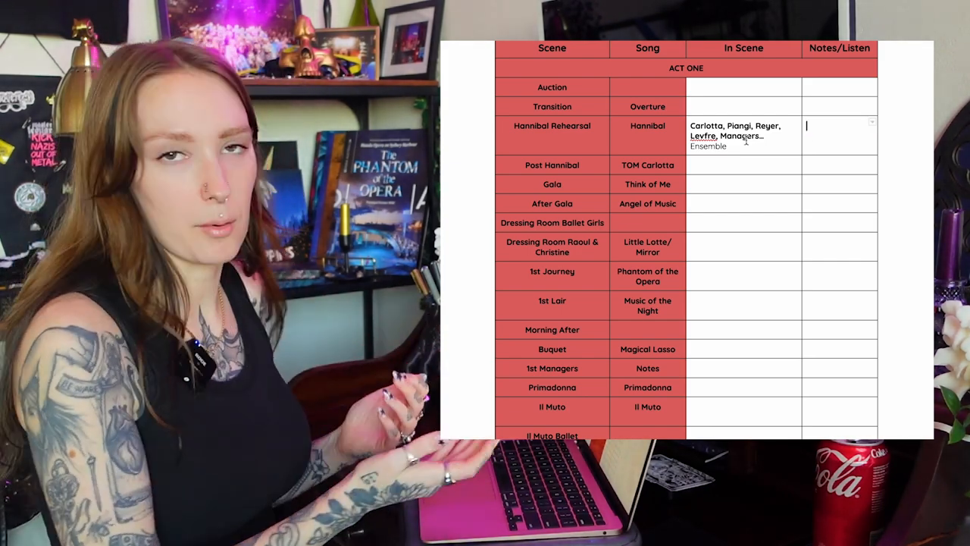
{"action": "mouse_move", "coordinate": [754, 155]}
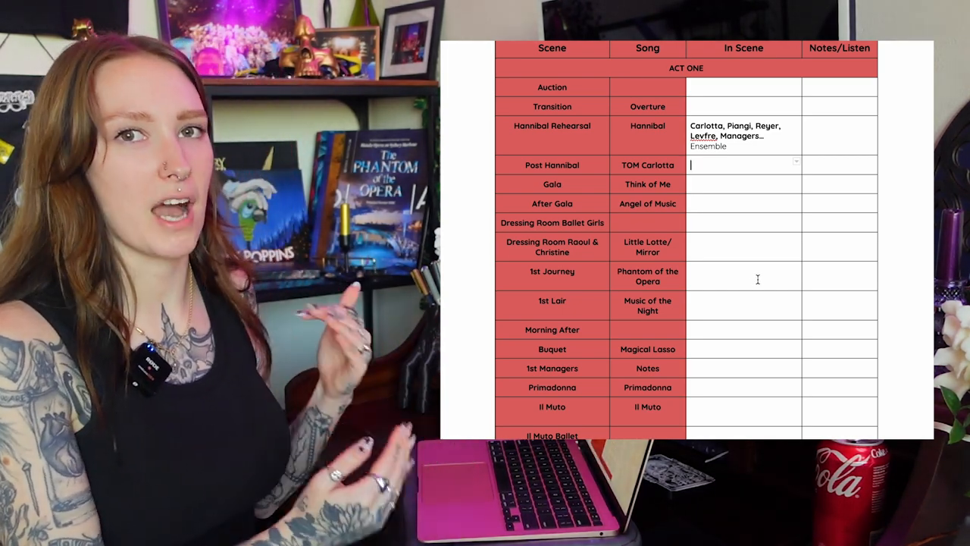
Step: Scroll down to the Primadonna row for its Carlotta wig change note
{"action": "scroll", "scroll_direction": "down", "scroll_amount": 3}
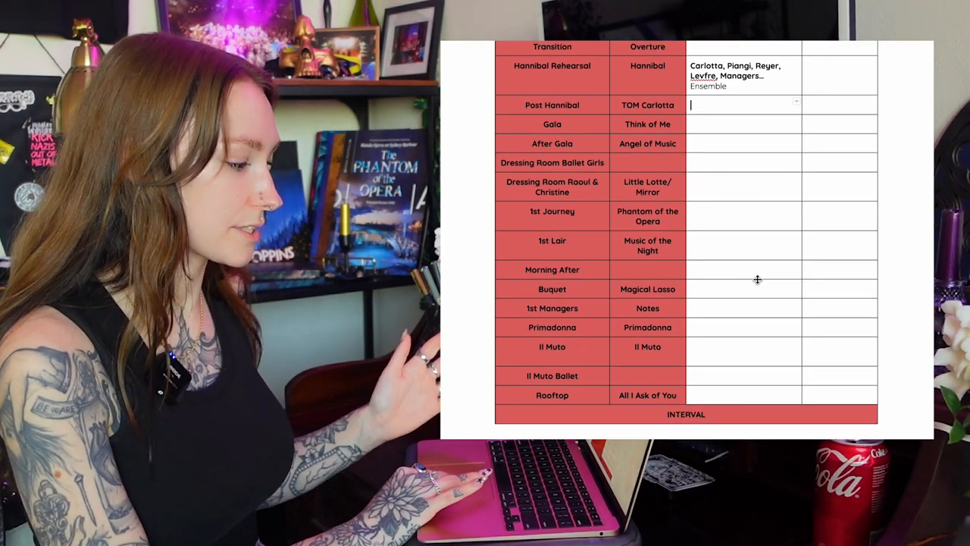
{"action": "scroll", "scroll_direction": "down", "scroll_amount": 3}
{"action": "type", "text": "Carlotta wig change"}
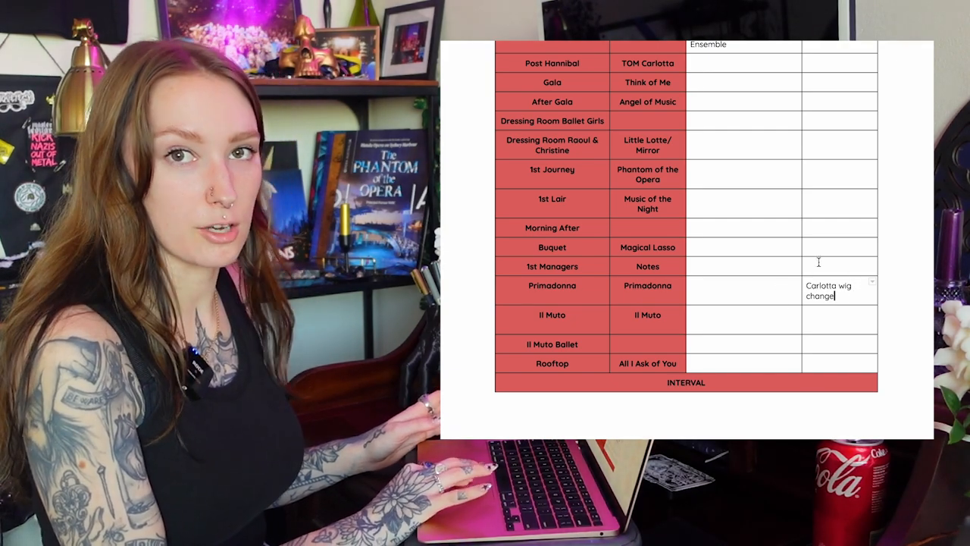
{"action": "mouse_move", "coordinate": [804, 307]}
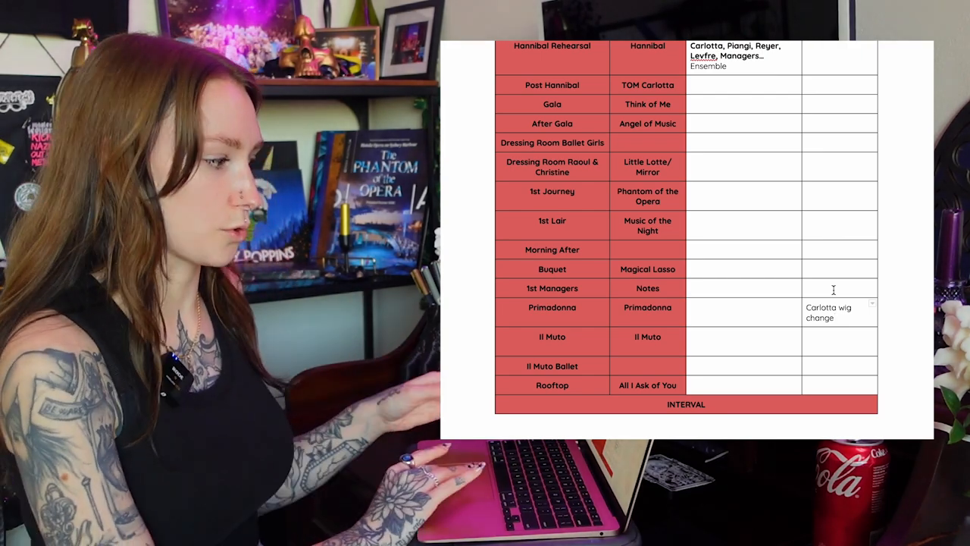
Step: Enter Hat check as the in-scene entry for Dressing Room Raoul & Christine
{"action": "scroll", "scroll_direction": "up", "scroll_amount": 3}
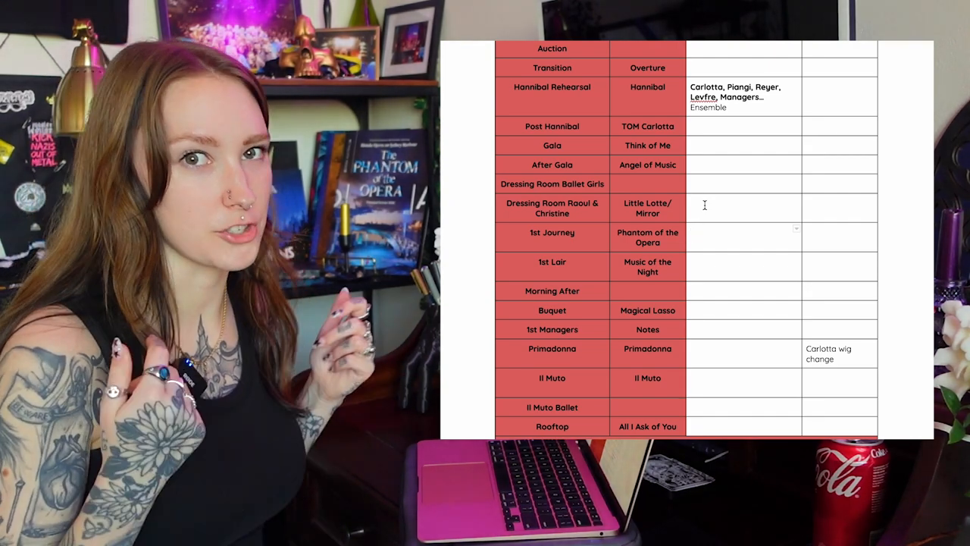
{"action": "scroll", "scroll_direction": "up", "scroll_amount": 3}
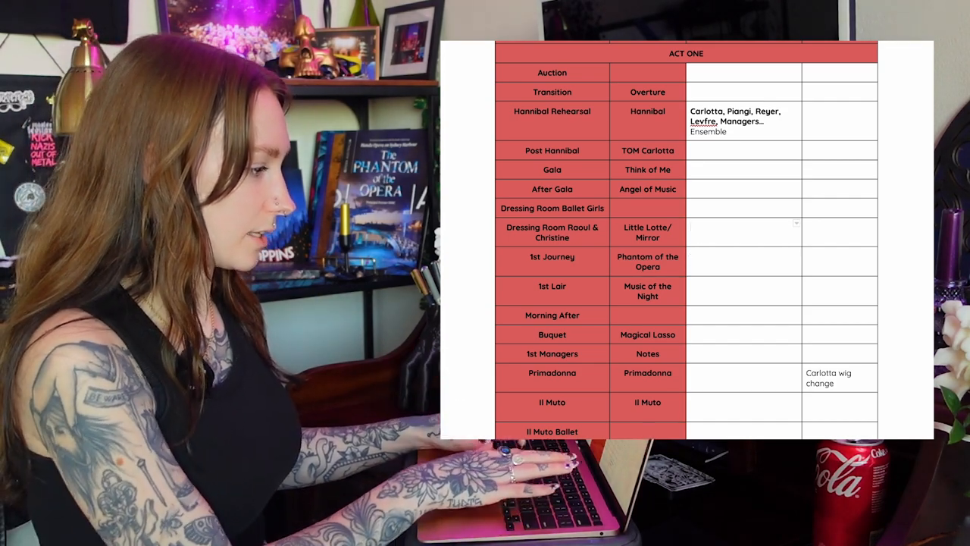
{"action": "type", "text": "Hat check"}
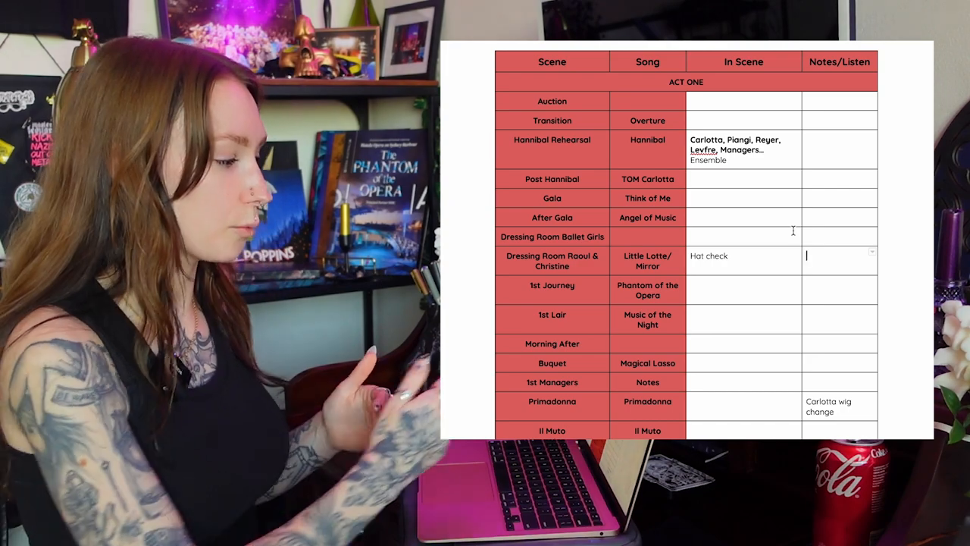
{"action": "scroll", "scroll_direction": "up", "scroll_amount": 3}
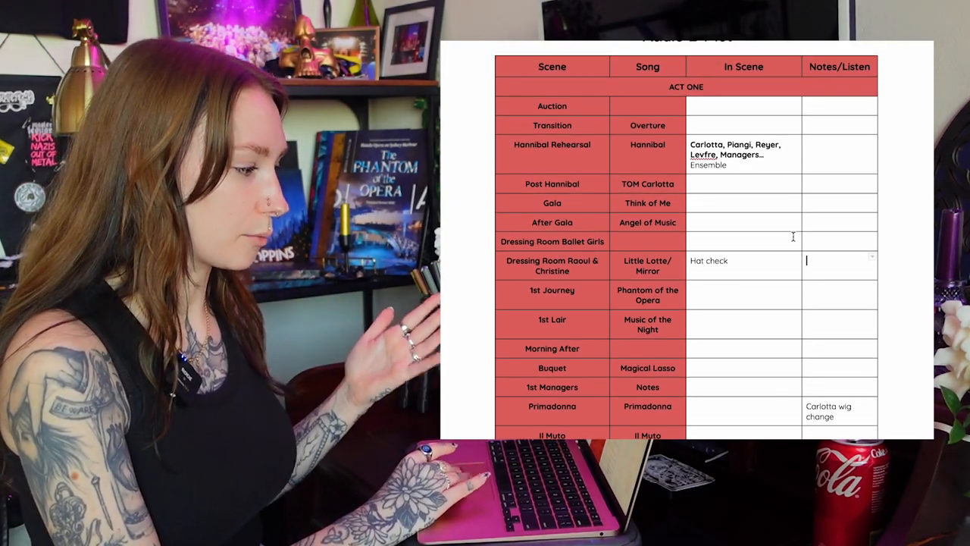
{"action": "scroll", "scroll_direction": "down", "scroll_amount": 3}
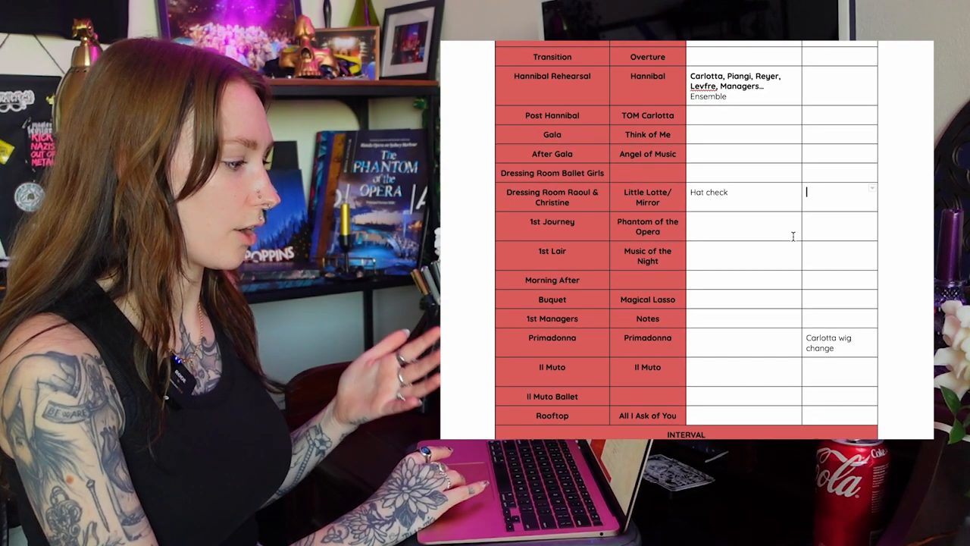
{"action": "scroll", "scroll_direction": "up", "scroll_amount": 3}
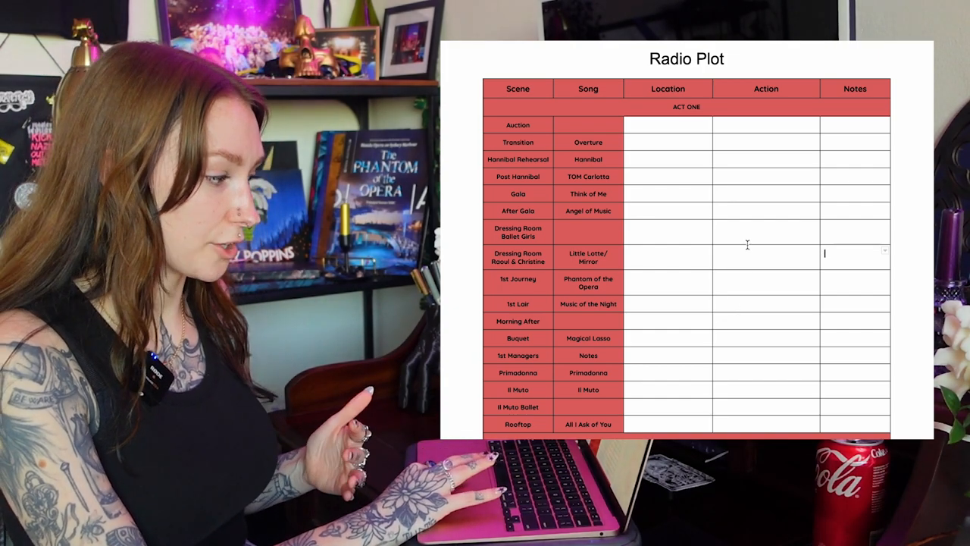
Step: Enter Check the hat, Behind the wall and Radio through to B plot for Dressing Room Ballet Girls
{"action": "left_click", "coordinate": [737, 232]}
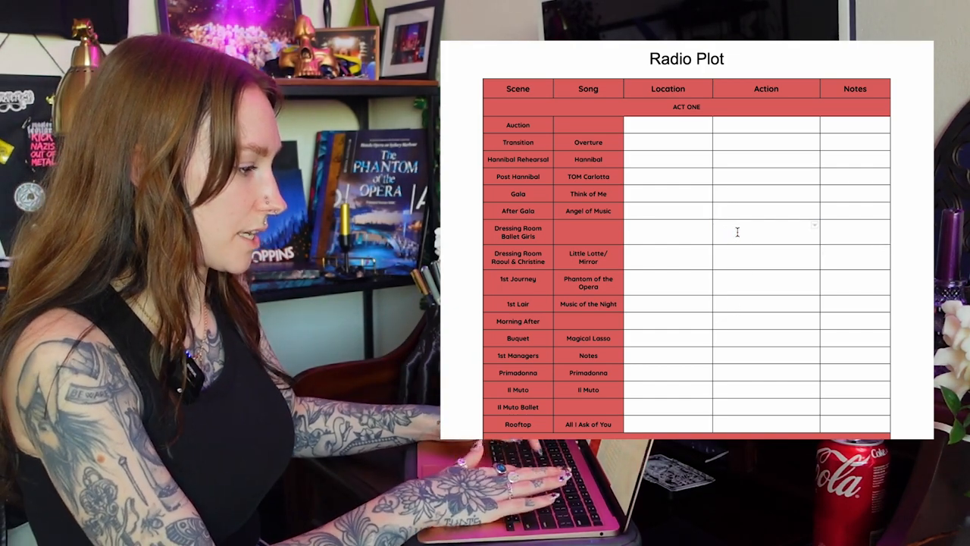
{"action": "type", "text": "Check the hat"}
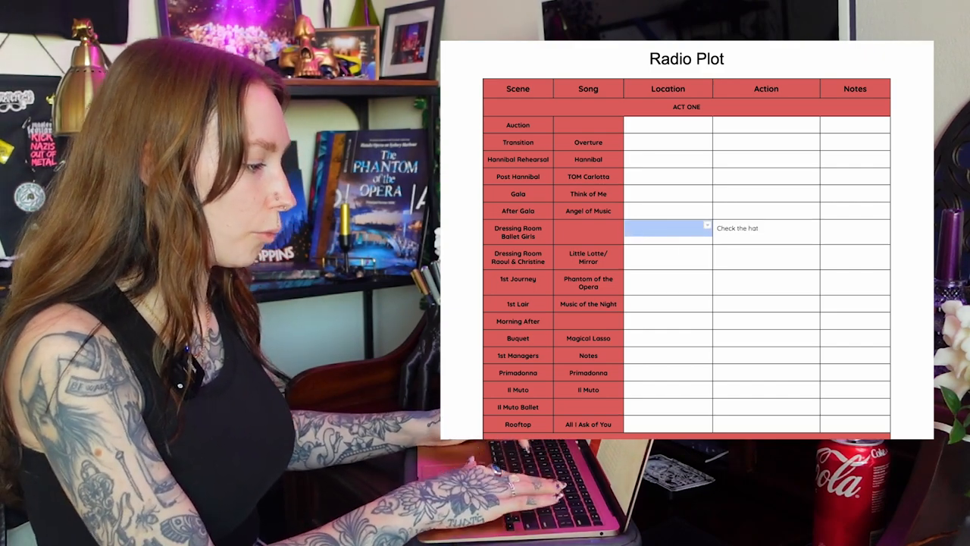
{"action": "type", "text": "Behind the wall"}
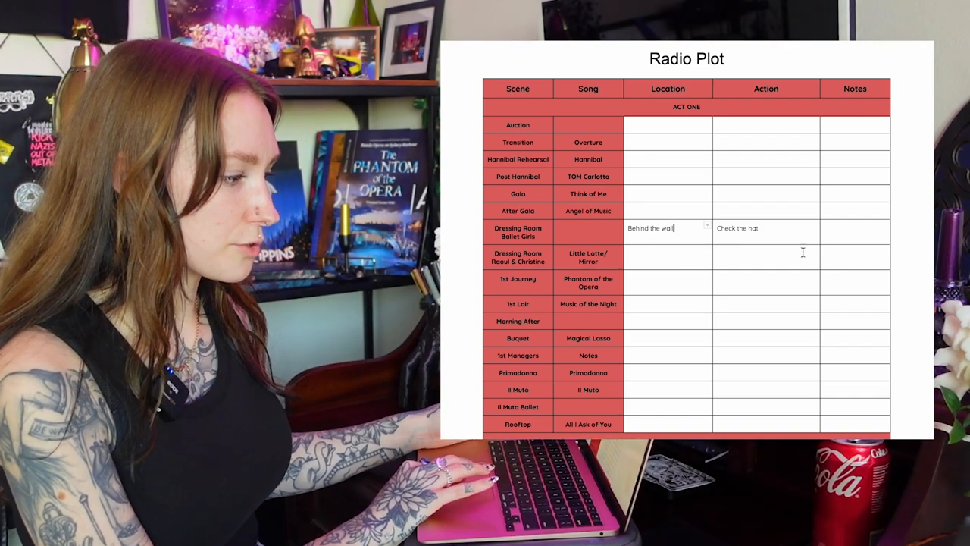
{"action": "type", "text": "Radio th"}
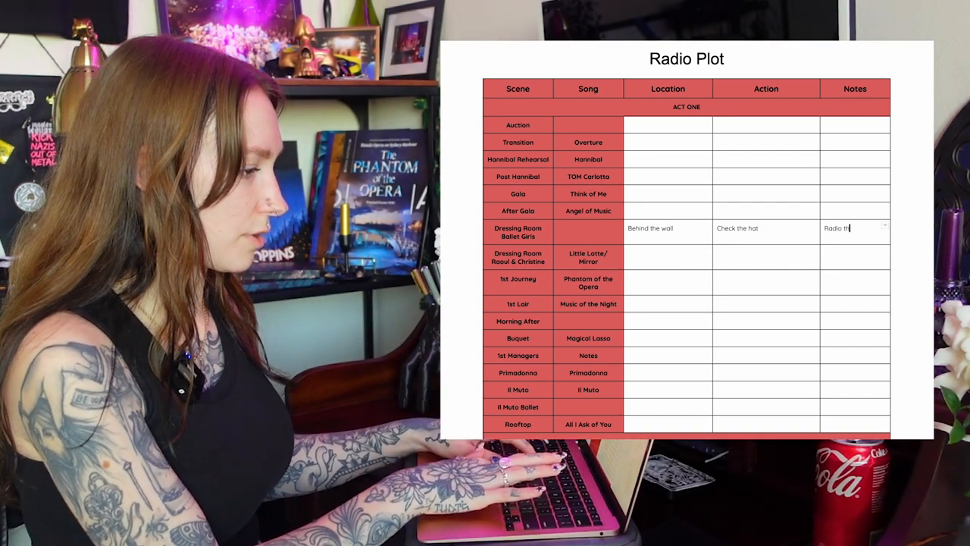
{"action": "type", "text": "rough to B plot"}
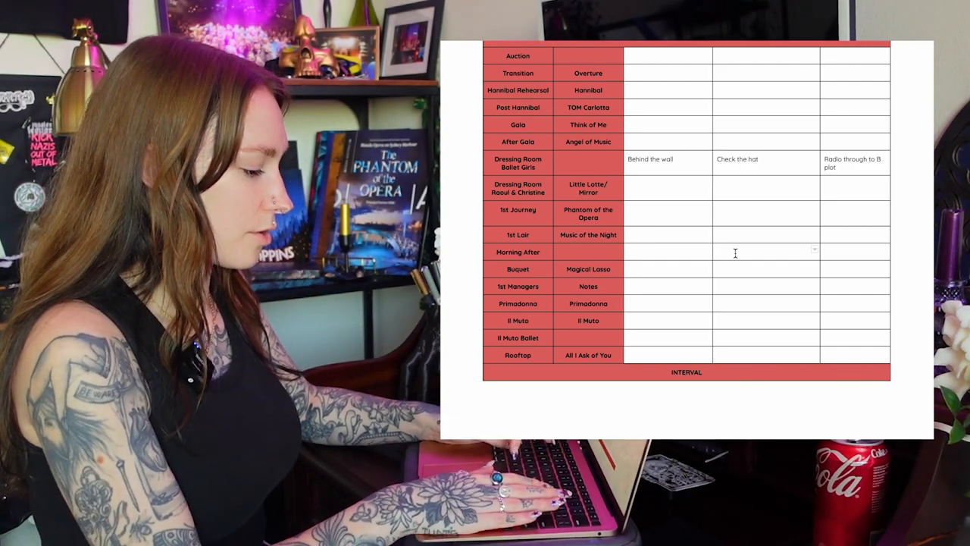
Step: Enter Collect hat, OP W3 and Thrown to you on the Morning After row's first line
{"action": "type", "text": "Collect h"}
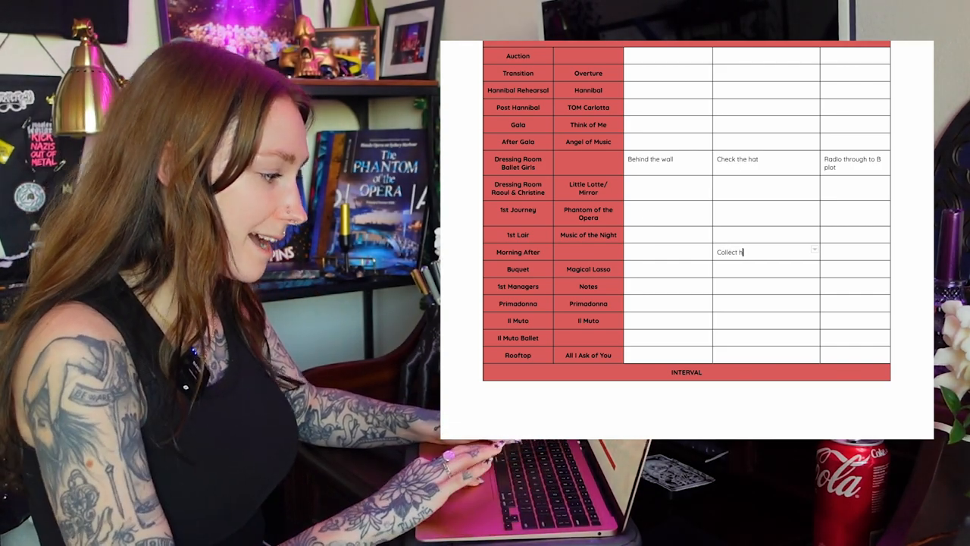
{"action": "type", "text": "OP W3"}
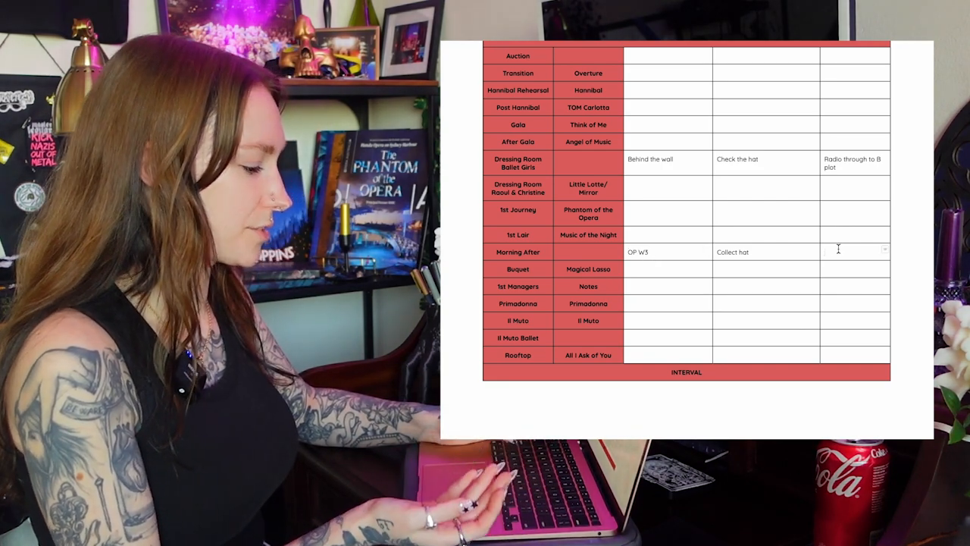
{"action": "type", "text": "Thrown to you"}
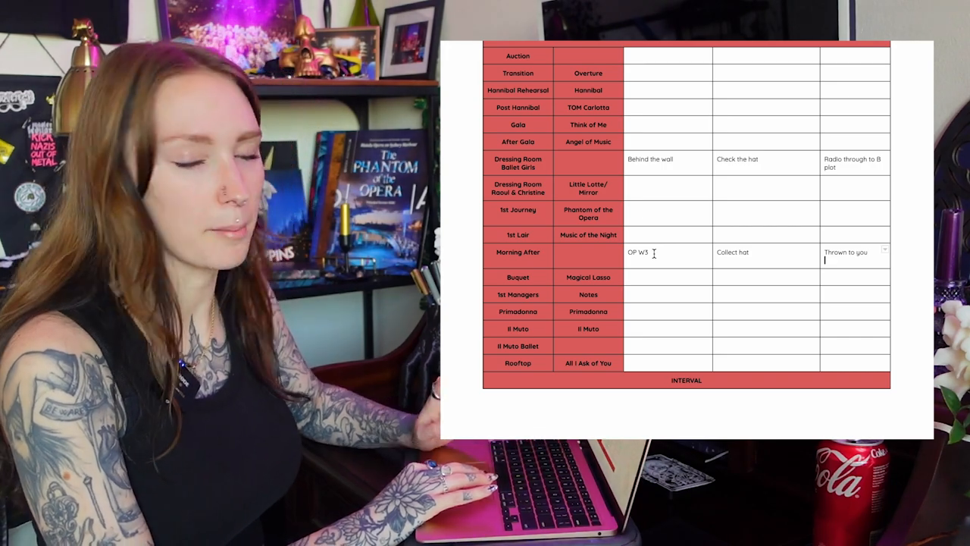
{"action": "scroll", "scroll_direction": "up", "scroll_amount": 3}
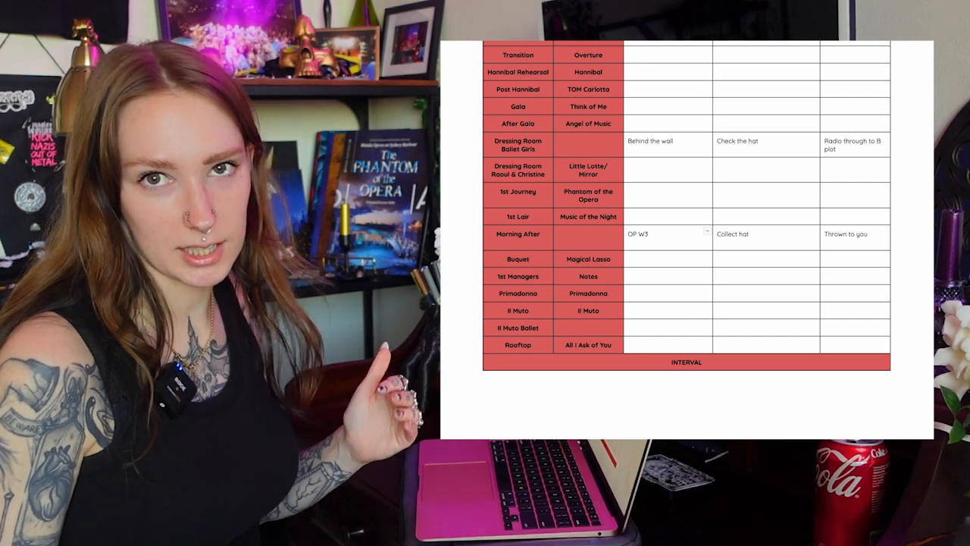
Step: Add second lines PS and Check Lead Position to the Morning After row
{"action": "type", "text": "PS"}
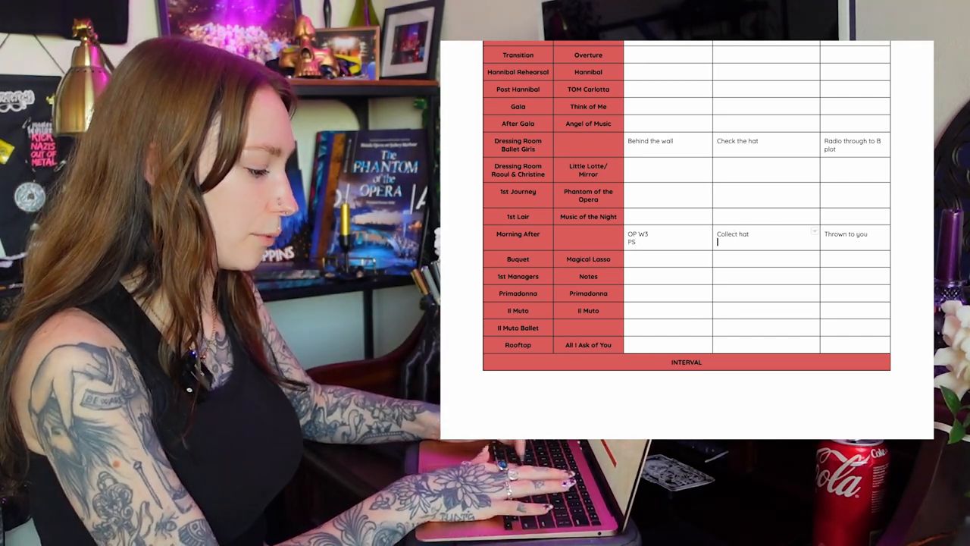
{"action": "type", "text": "Check Lead Posi"}
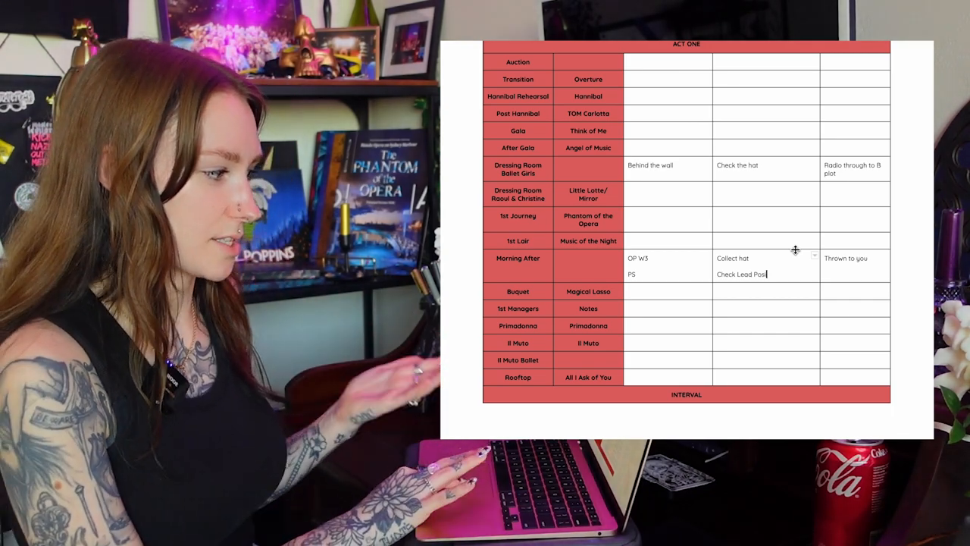
{"action": "scroll", "scroll_direction": "up", "scroll_amount": 3}
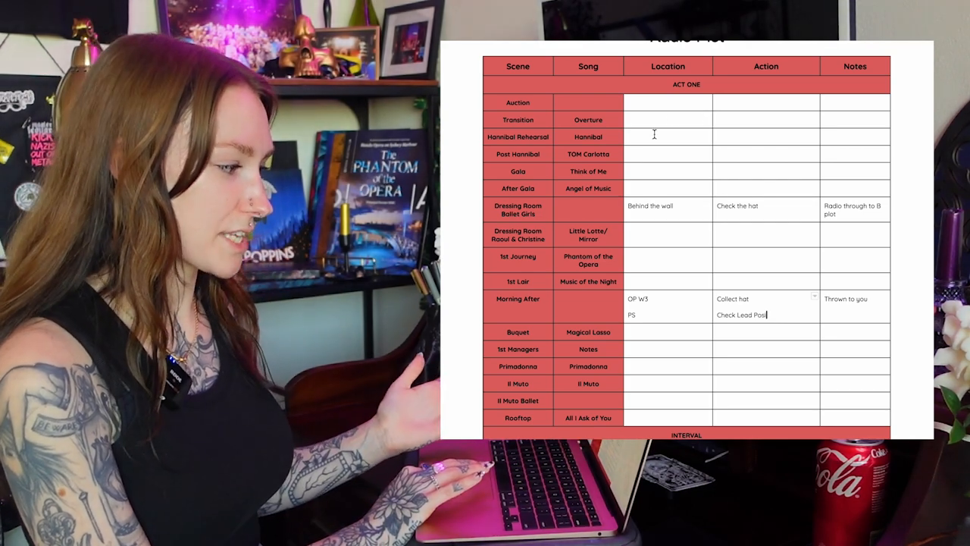
Step: Give the Gala row a Wig Bench location and a re-mic ensemble action
{"action": "left_click", "coordinate": [666, 170]}
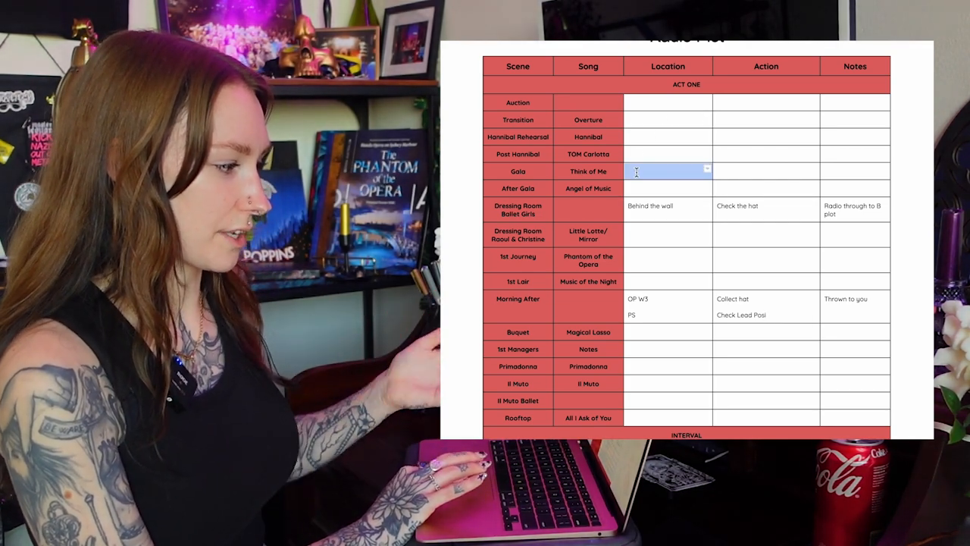
{"action": "type", "text": "Wig Bench"}
{"action": "left_click", "coordinate": [766, 172]}
{"action": "type", "text": "Remic En"}
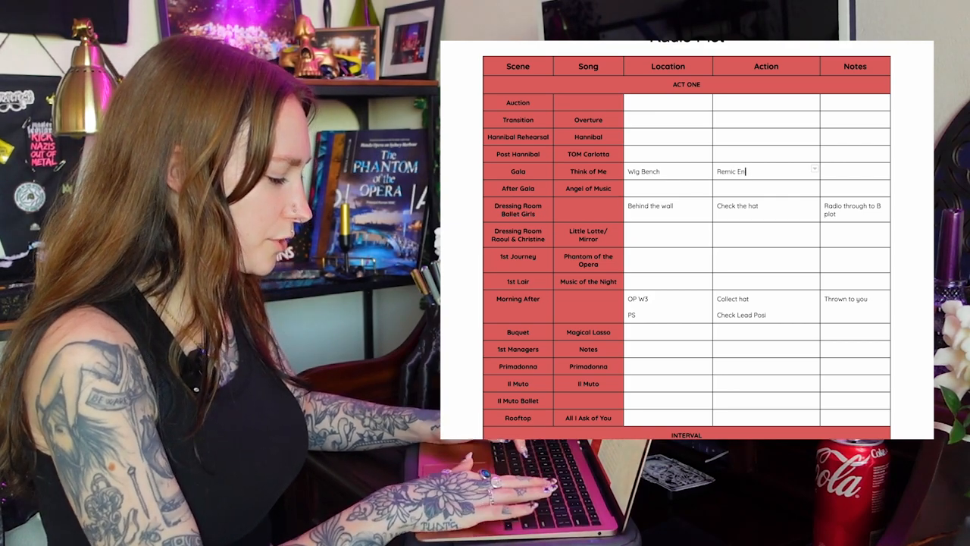
{"action": "type", "text": "semble 1"}
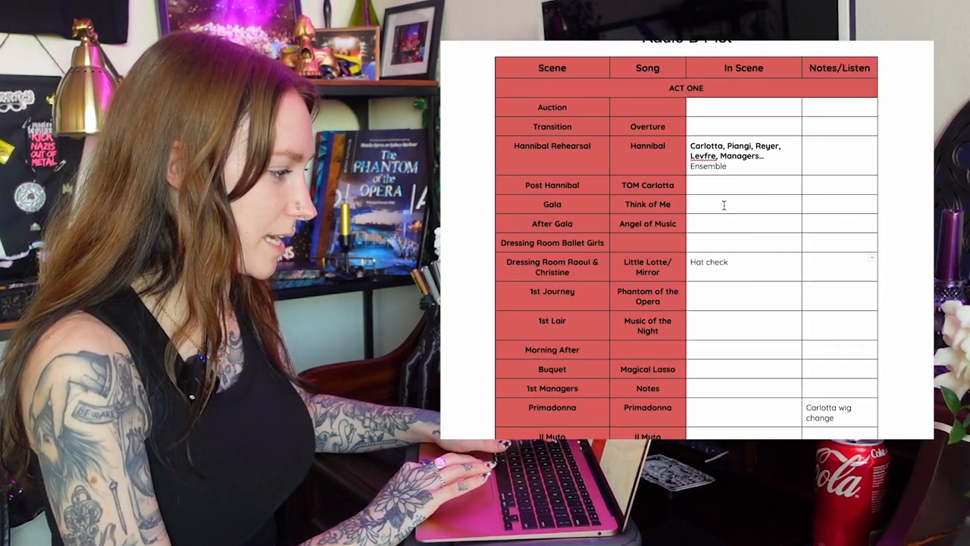
Step: Enter Listen to M11 for mic up, do check in Gala's Radio B Plot Notes/Listen cell
{"action": "type", "text": "Listen"}
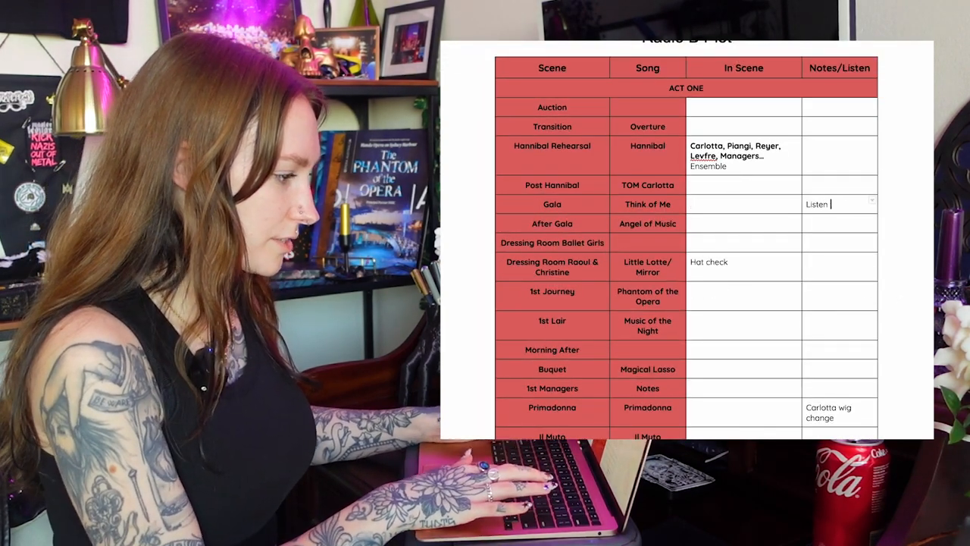
{"action": "type", "text": "to M11 for mic"}
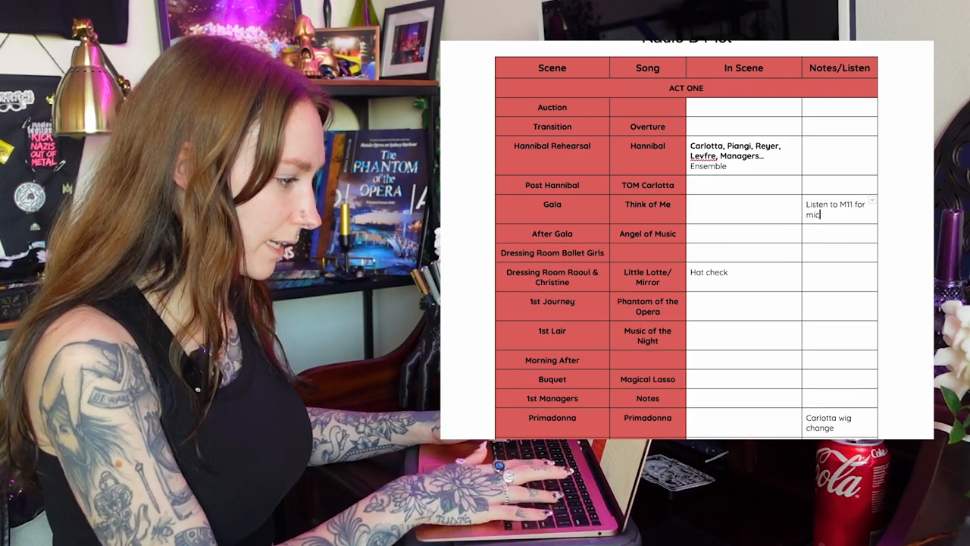
{"action": "type", "text": "up, do check"}
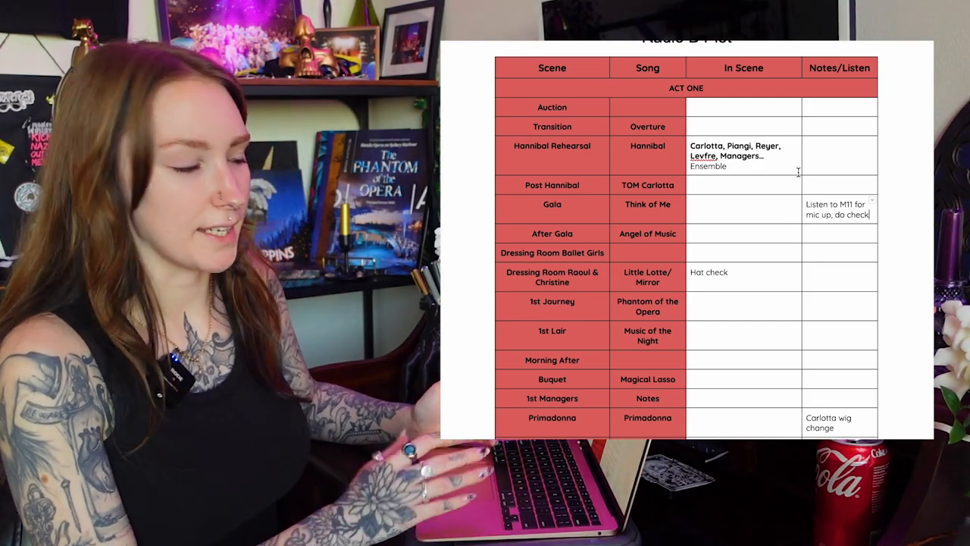
{"action": "scroll", "scroll_direction": "down", "scroll_amount": 3}
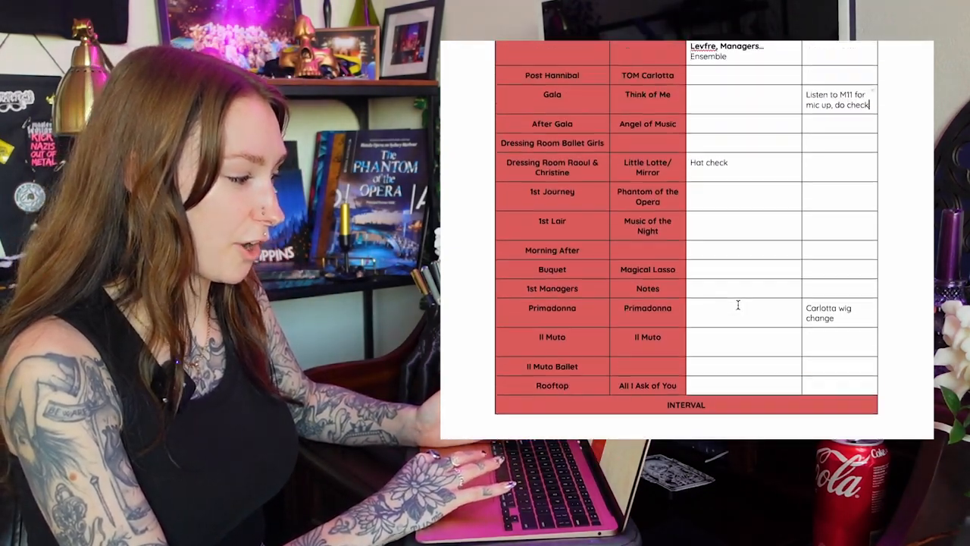